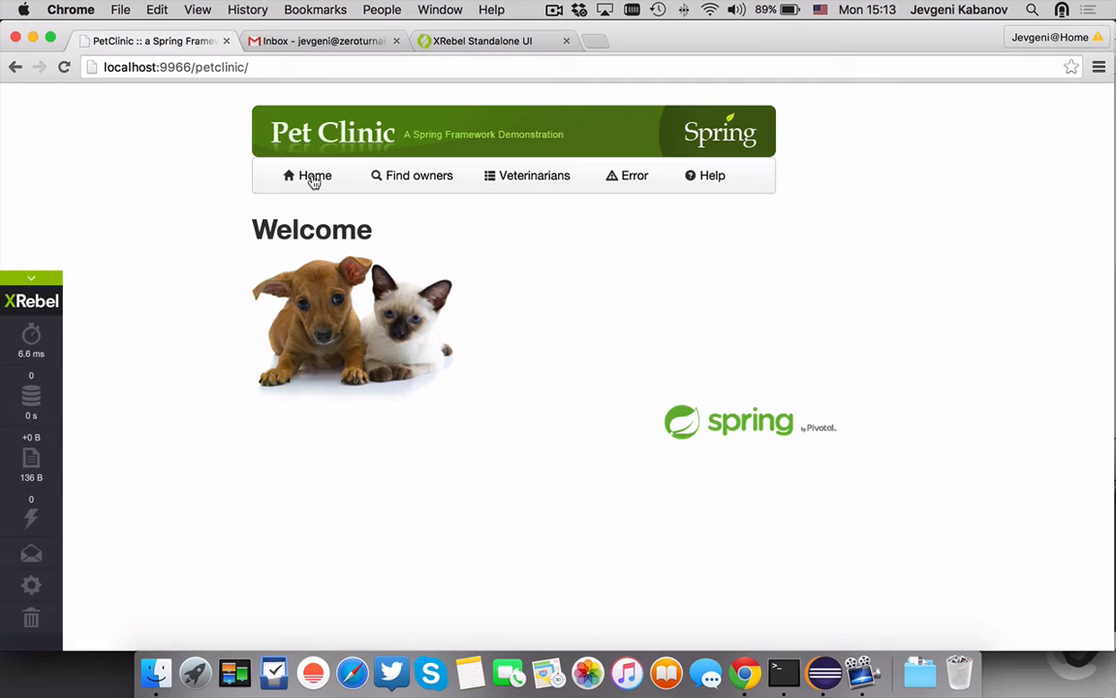
- List all owners in PetClinic by searching with an empty Last name field
{"action": "left_click", "coordinate": [418, 174]}
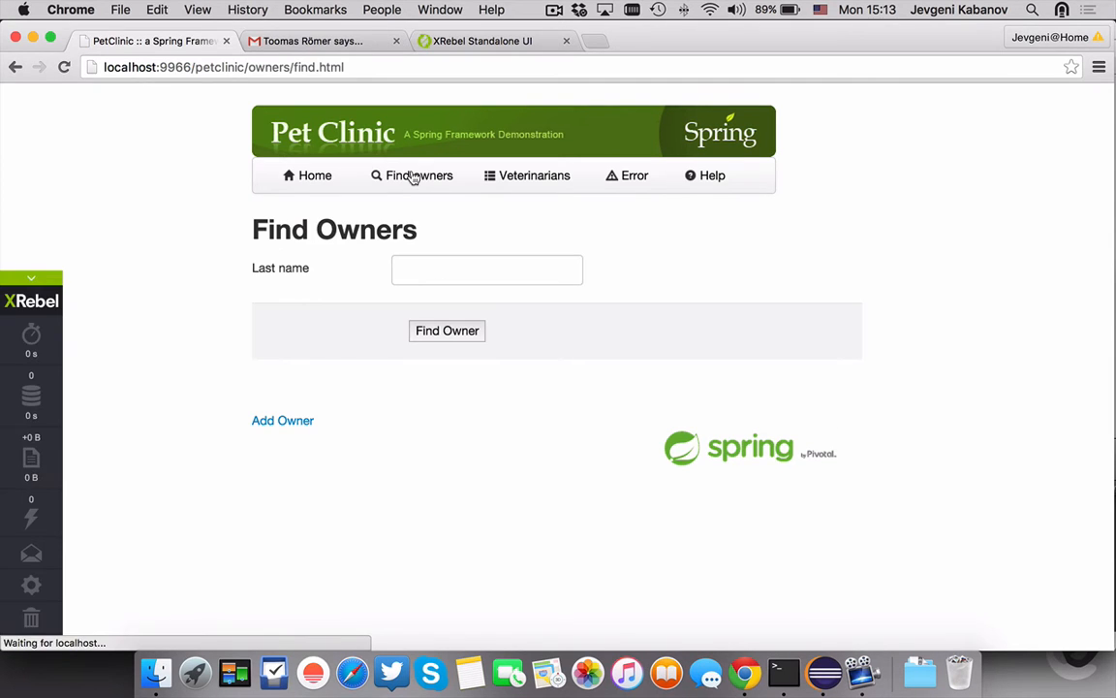
{"action": "left_click", "coordinate": [446, 330]}
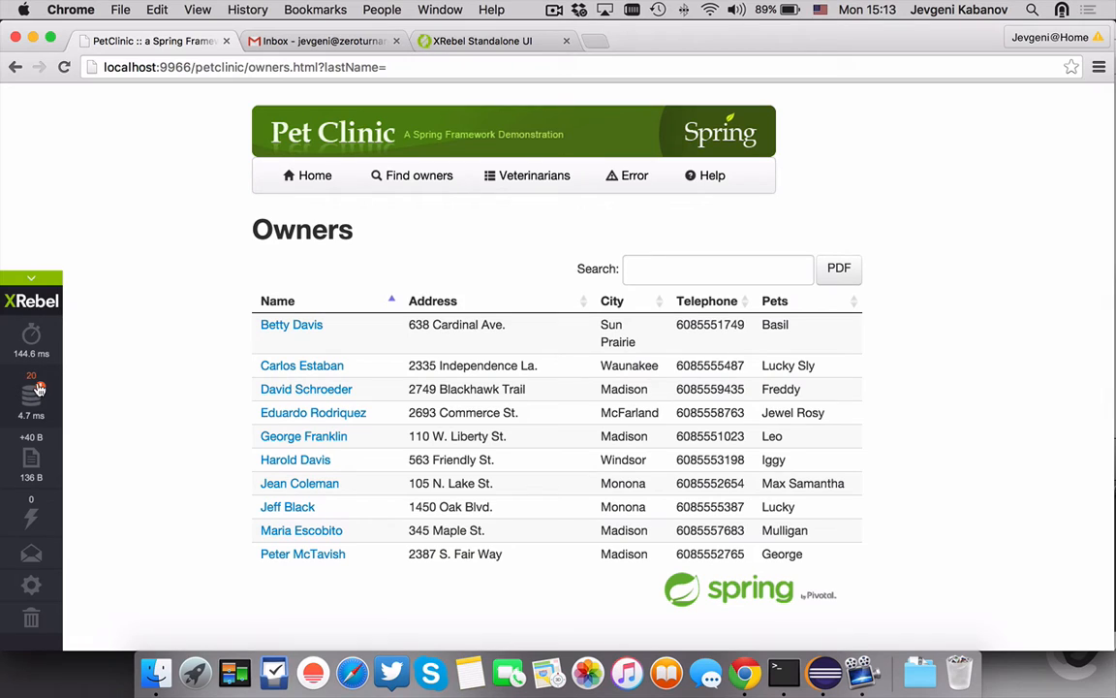
{"action": "mouse_move", "coordinate": [31, 388]}
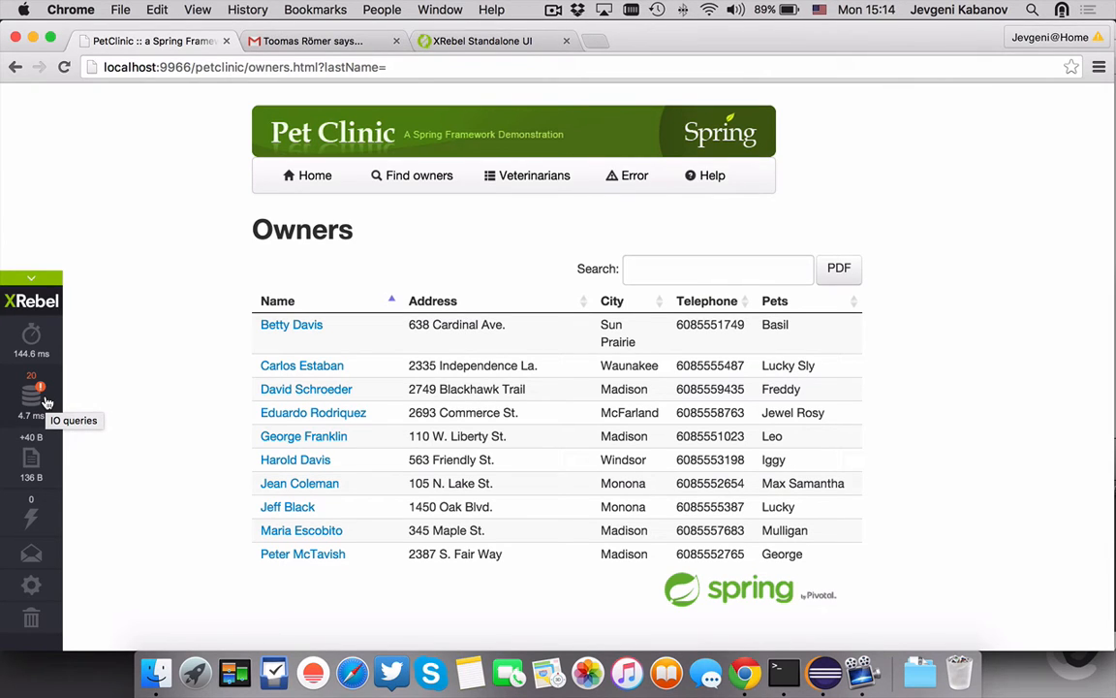
- Expand the GET /petclinic/owners.html request down to the owners-and-pets SQL select and pet-type lookups
{"action": "left_click", "coordinate": [31, 392]}
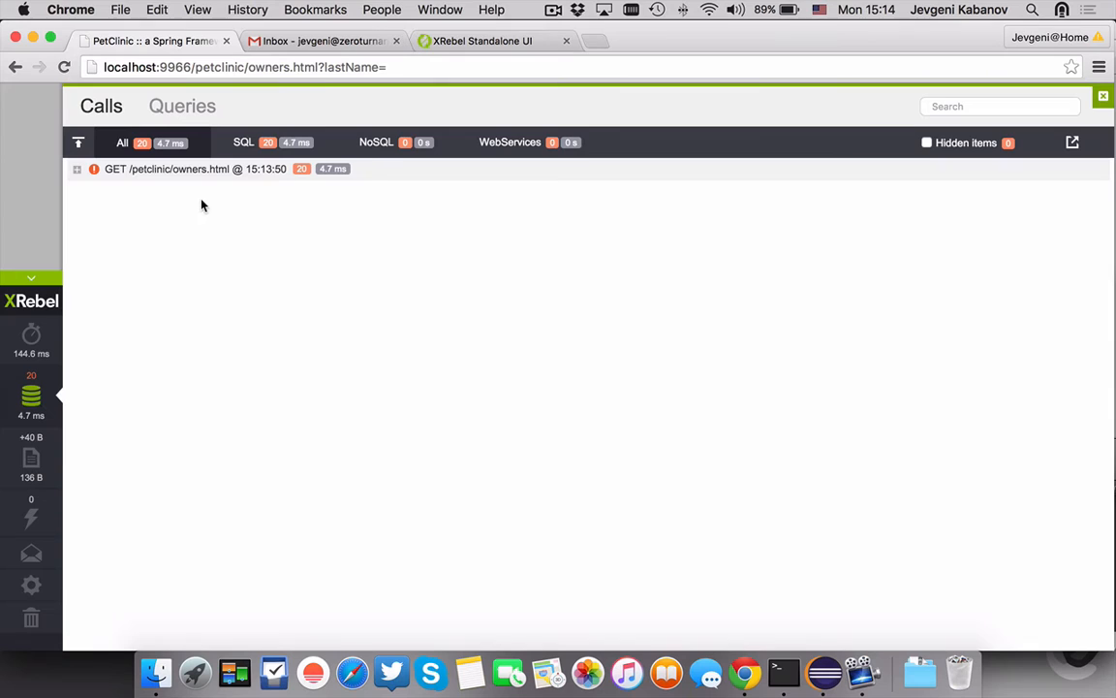
{"action": "left_click", "coordinate": [78, 169]}
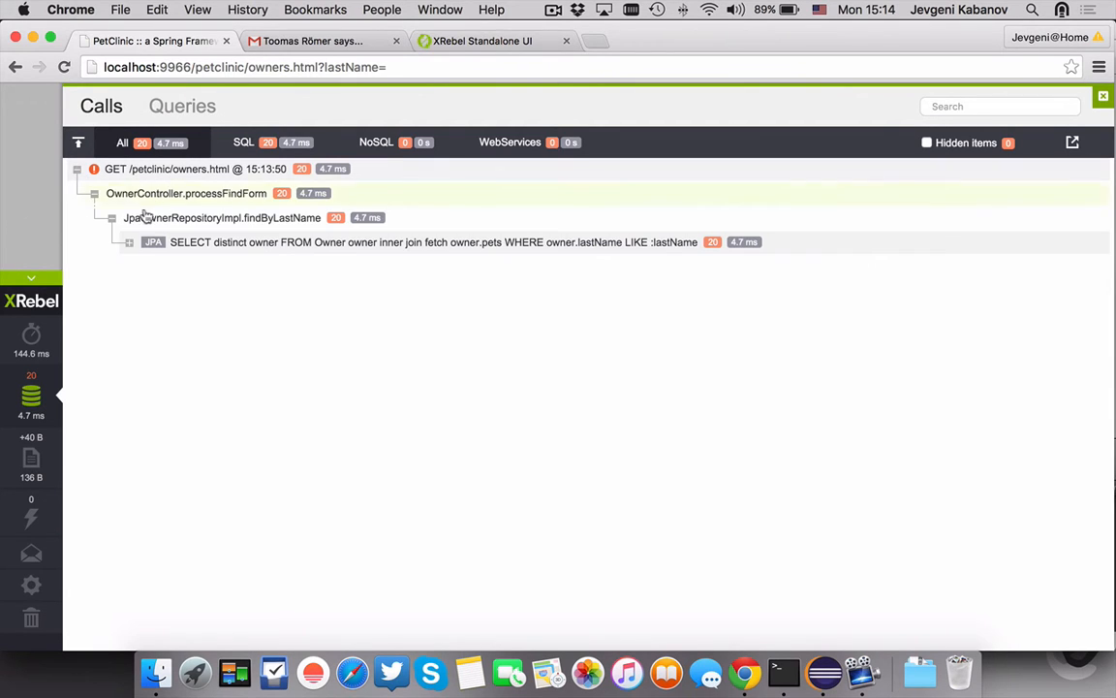
{"action": "left_click", "coordinate": [434, 240]}
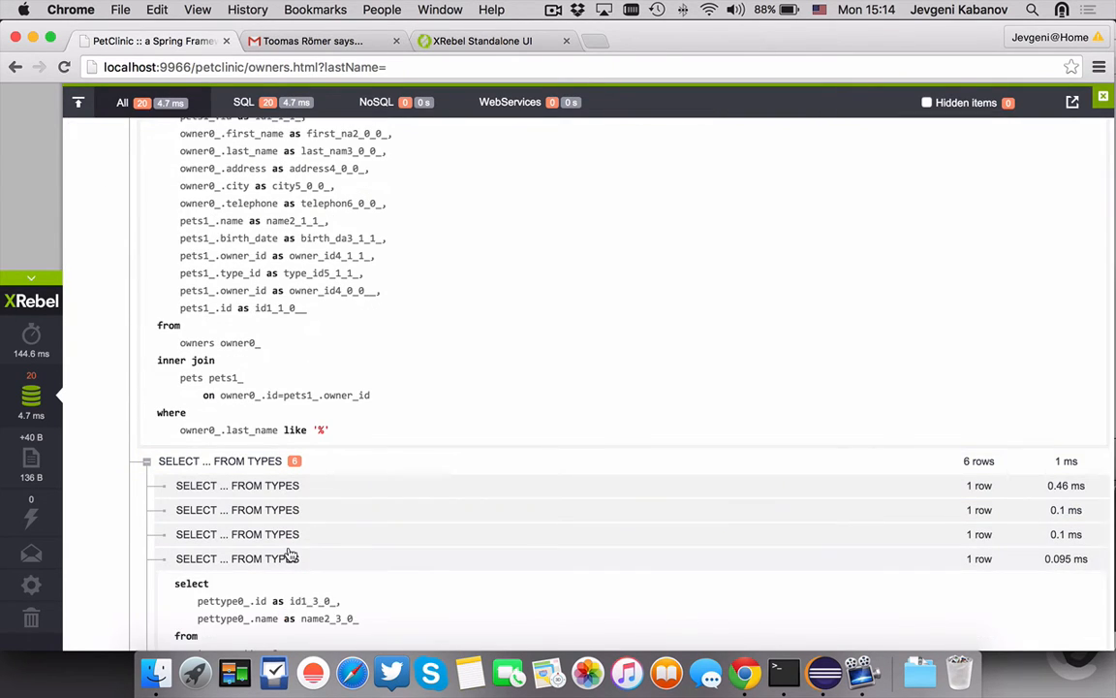
{"action": "scroll", "scroll_direction": "down", "scroll_amount": 3}
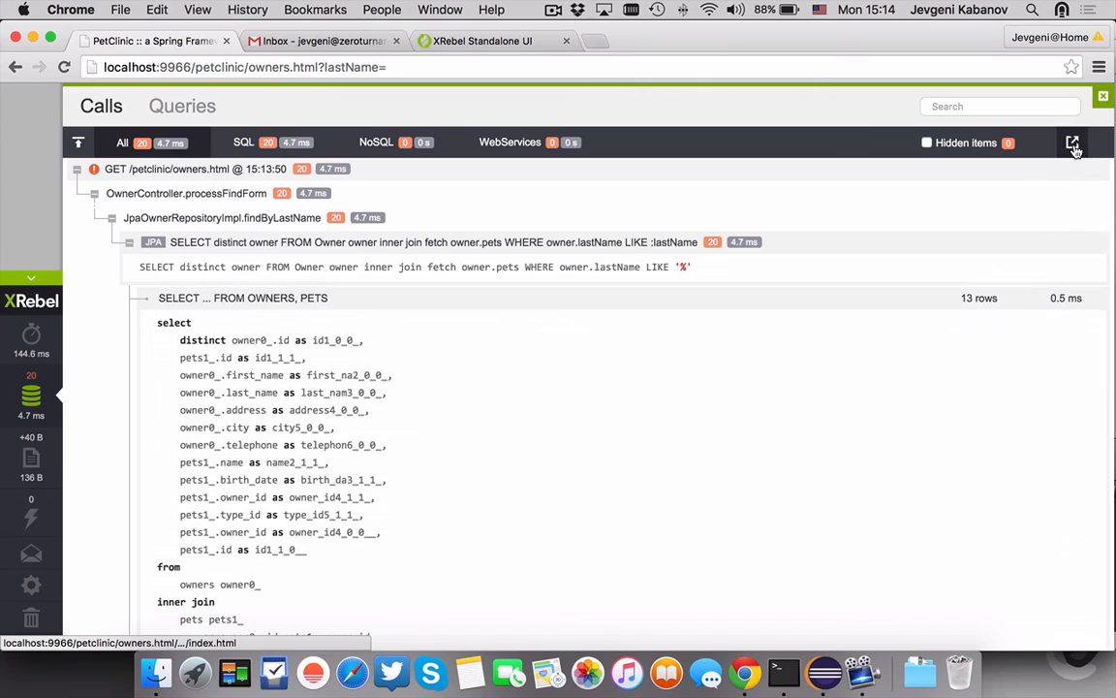
{"action": "mouse_move", "coordinate": [1074, 144]}
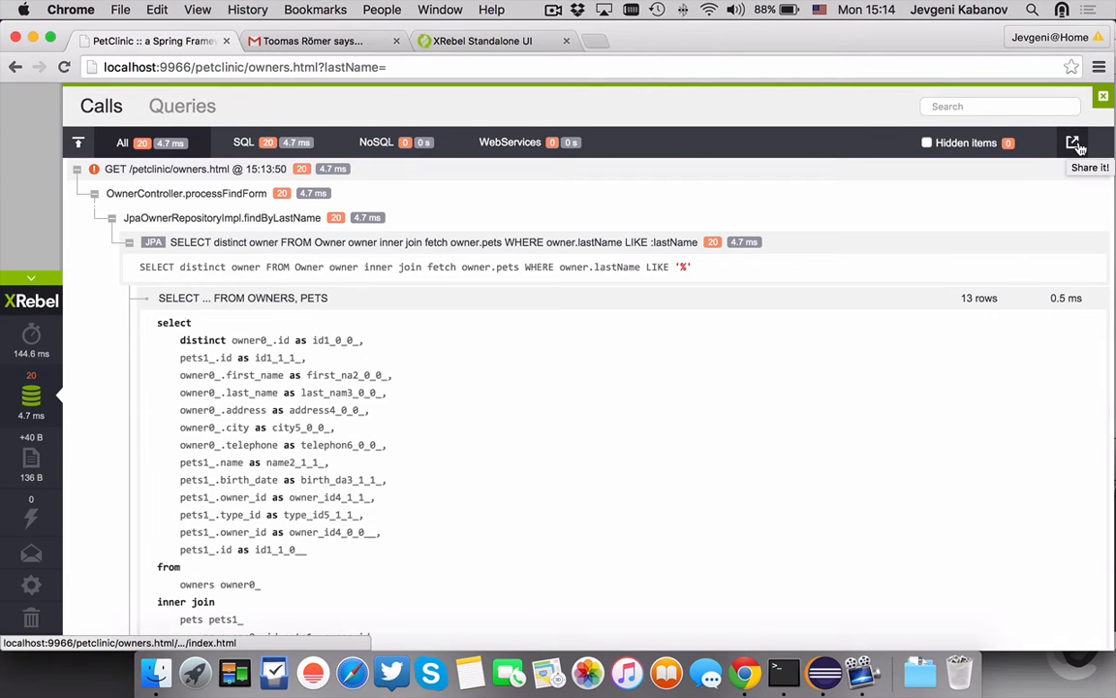
- Generate a share.xrebel.com link for the owners-page query snapshot via Share it
{"action": "left_click", "coordinate": [1074, 143]}
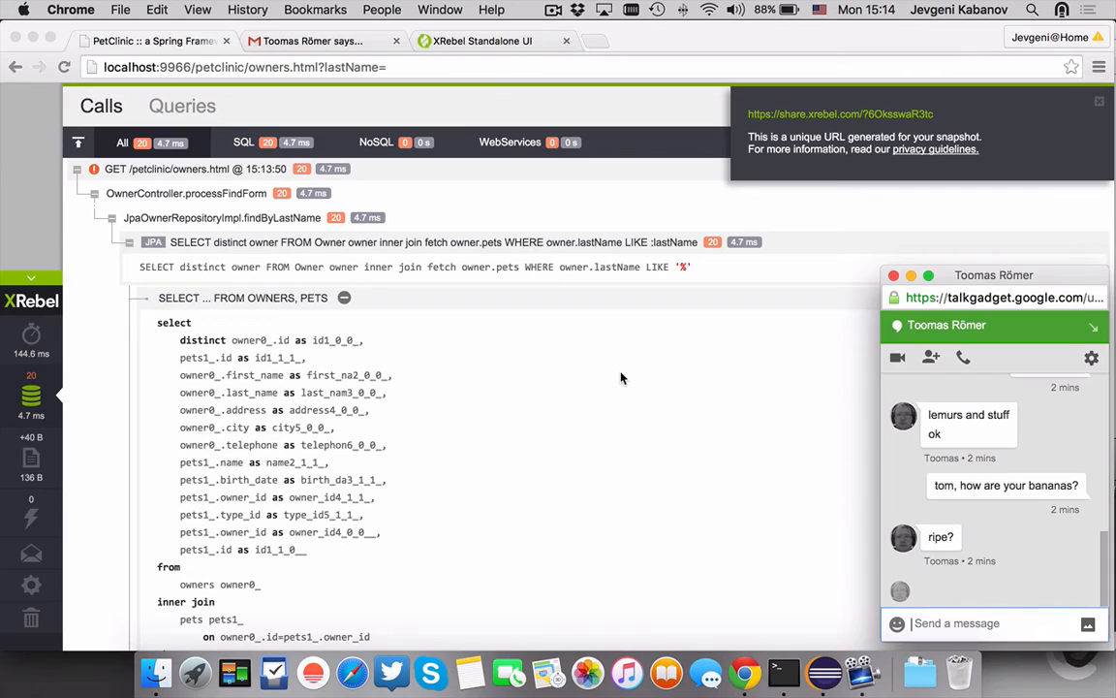
- Send Tom a 'HI Tom' greeting in Hangouts and start a 'can you pl...' follow-up message
{"action": "left_click", "coordinate": [988, 624]}
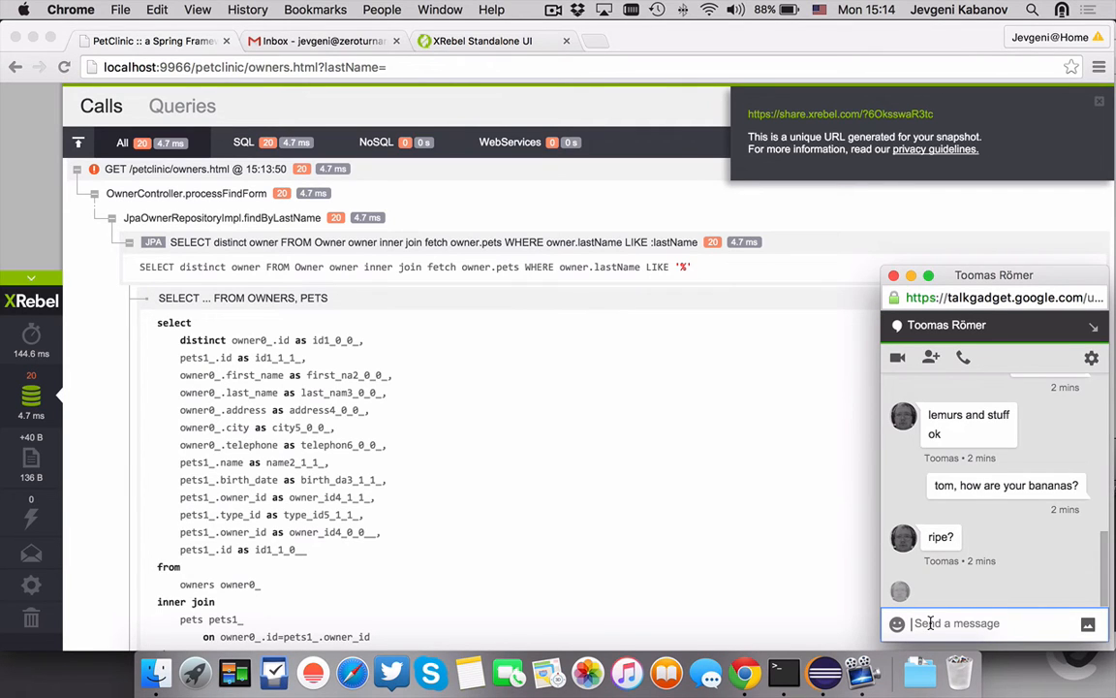
{"action": "type", "text": "HI Tom"}
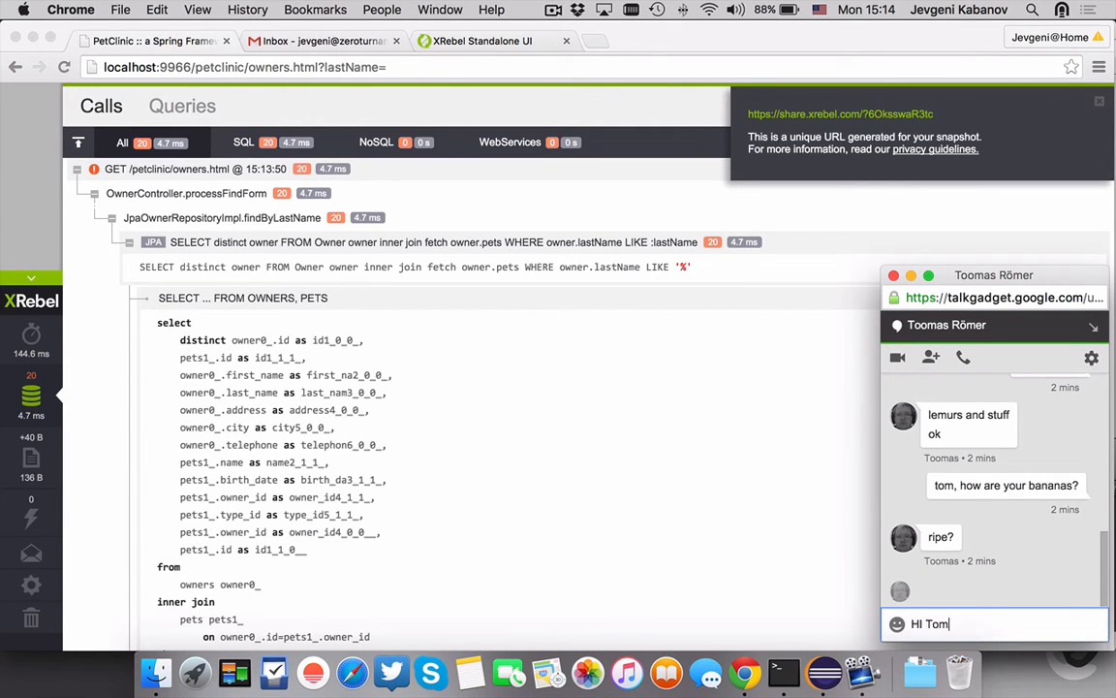
{"action": "key", "text": "backspace"}
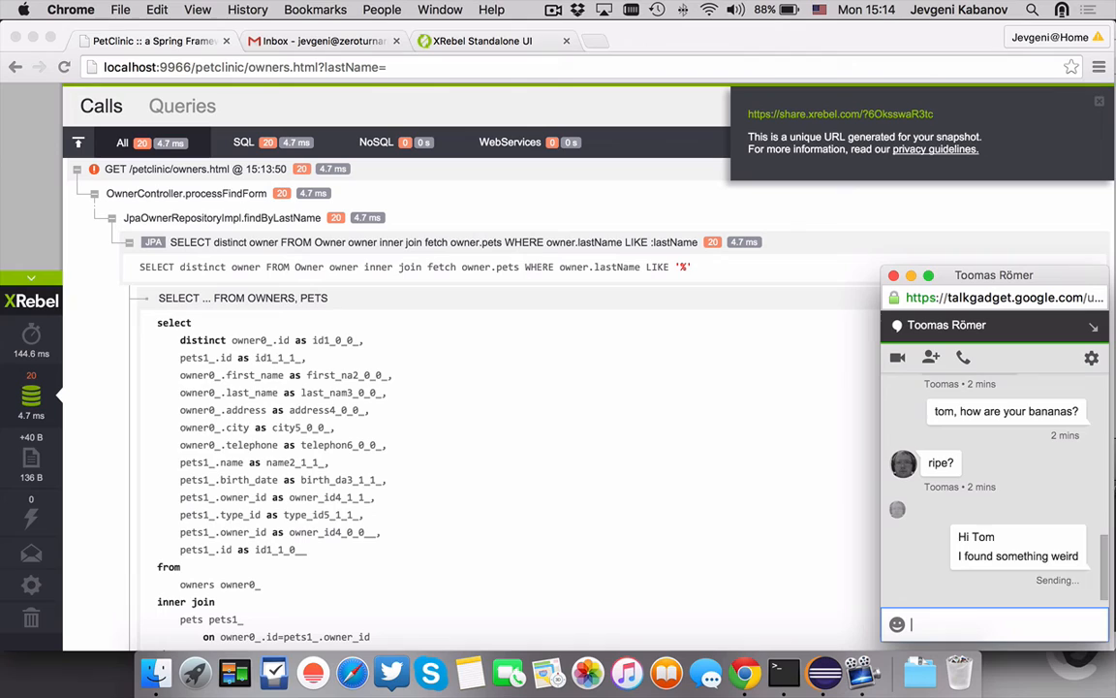
{"action": "type", "text": "can you pl"}
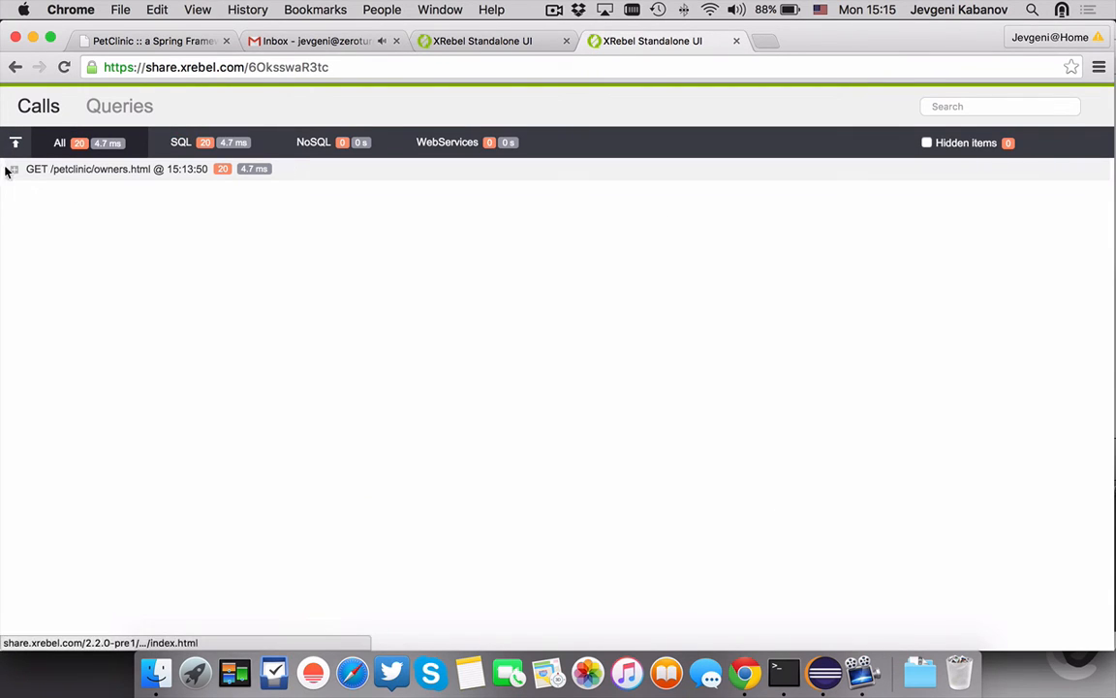
- Expand the shared GET /petclinic/owners.html call to reveal the full owners-and-pets SQL select
{"action": "left_click", "coordinate": [14, 167]}
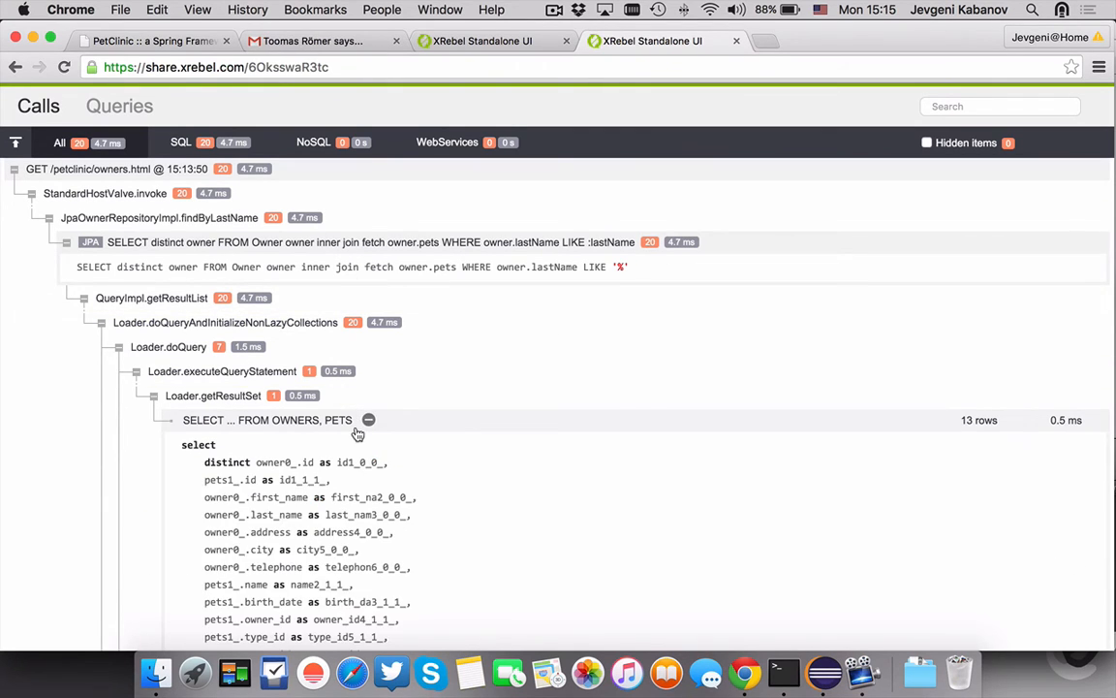
{"action": "scroll", "scroll_direction": "down", "scroll_amount": 3}
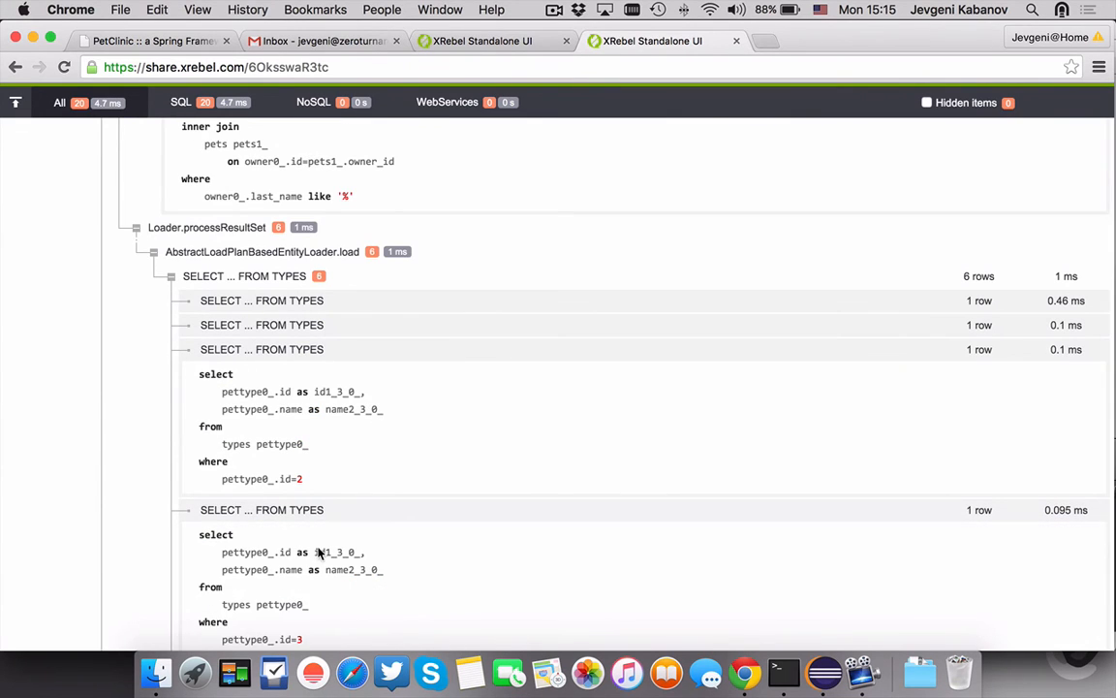
{"action": "scroll", "scroll_direction": "down", "scroll_amount": 3}
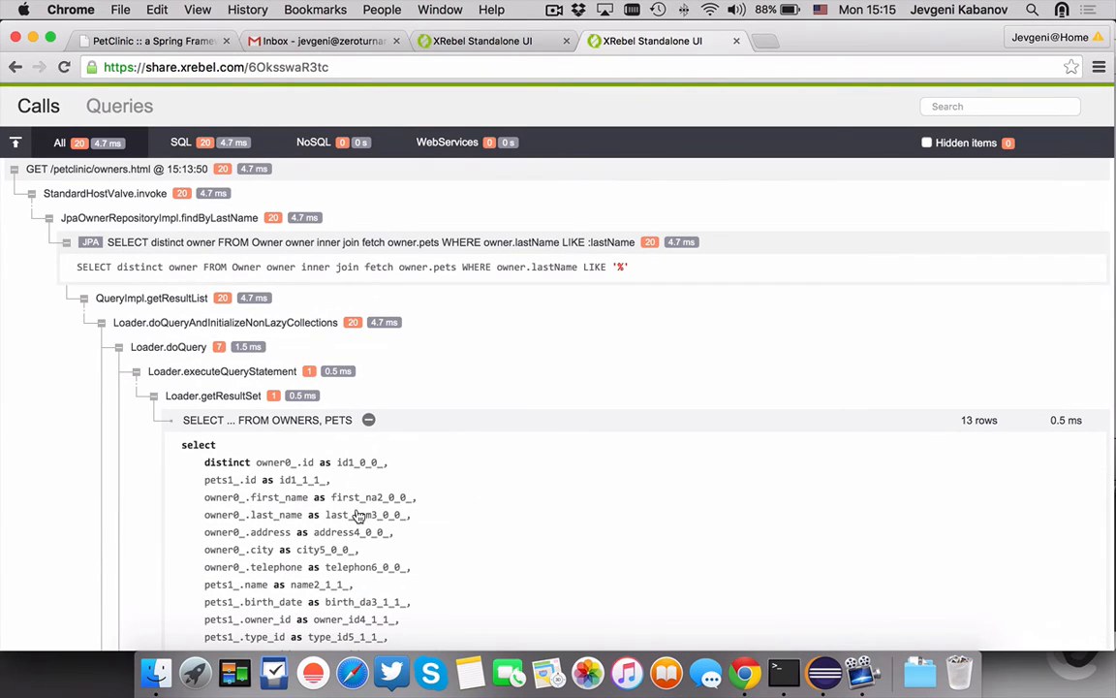
{"action": "mouse_move", "coordinate": [648, 243]}
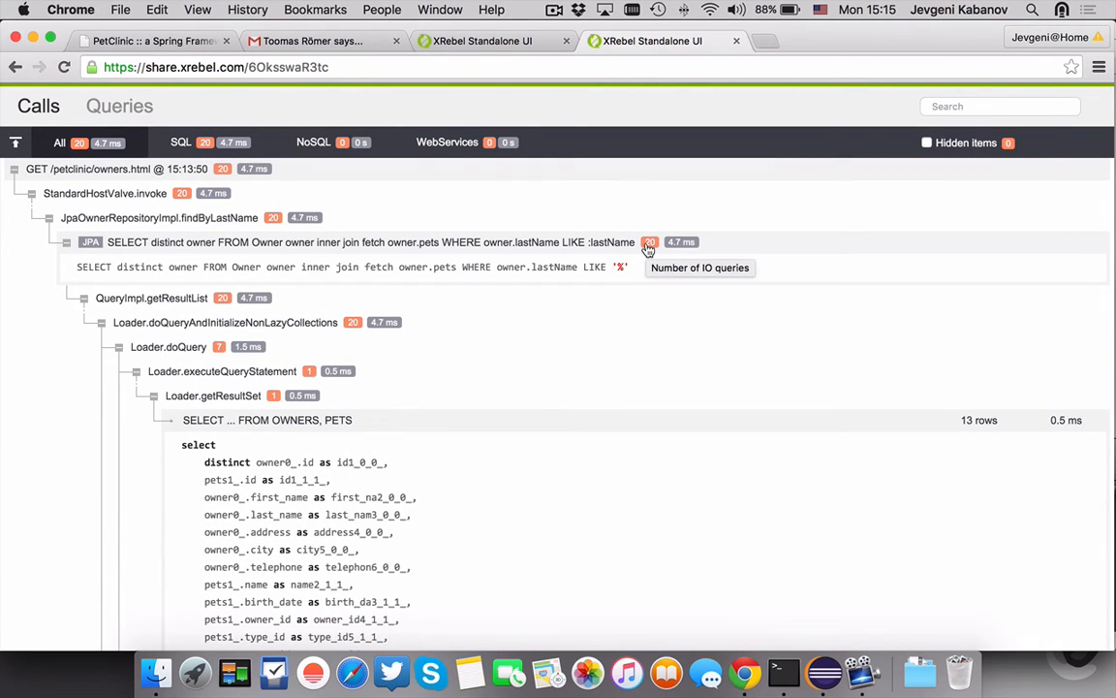